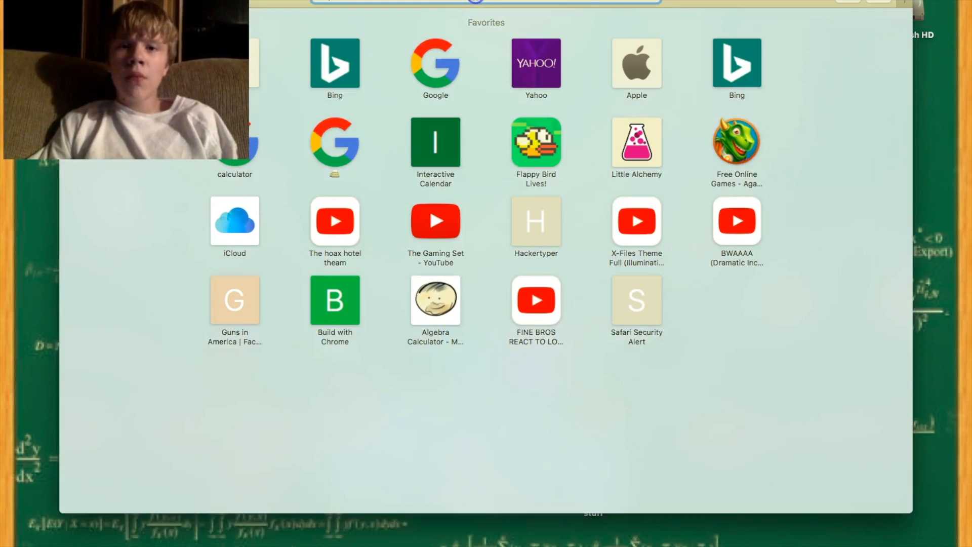
Search 'apple beta' from the address bar to reach the Apple Beta Software Program site.
{"action": "type", "text": "app.schoology.com"}
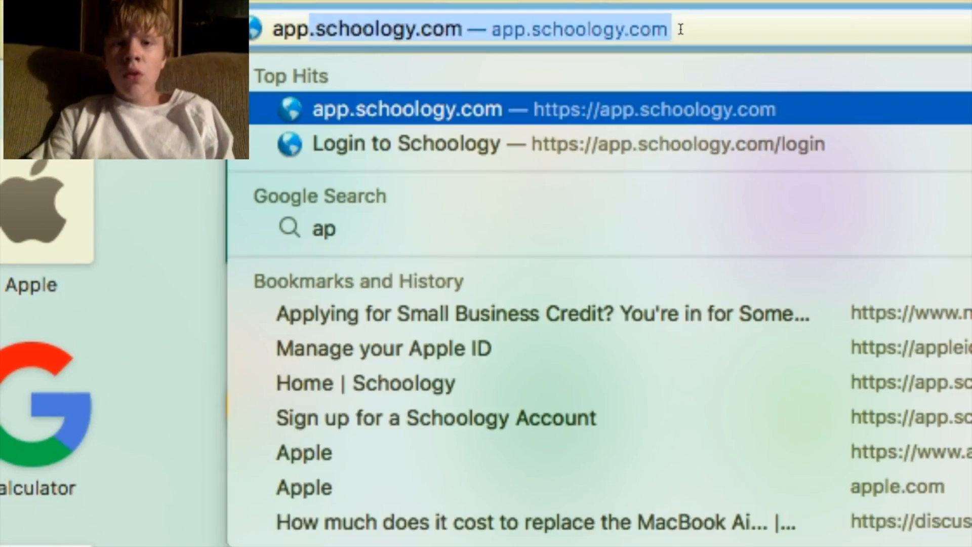
{"action": "type", "text": "apple beta"}
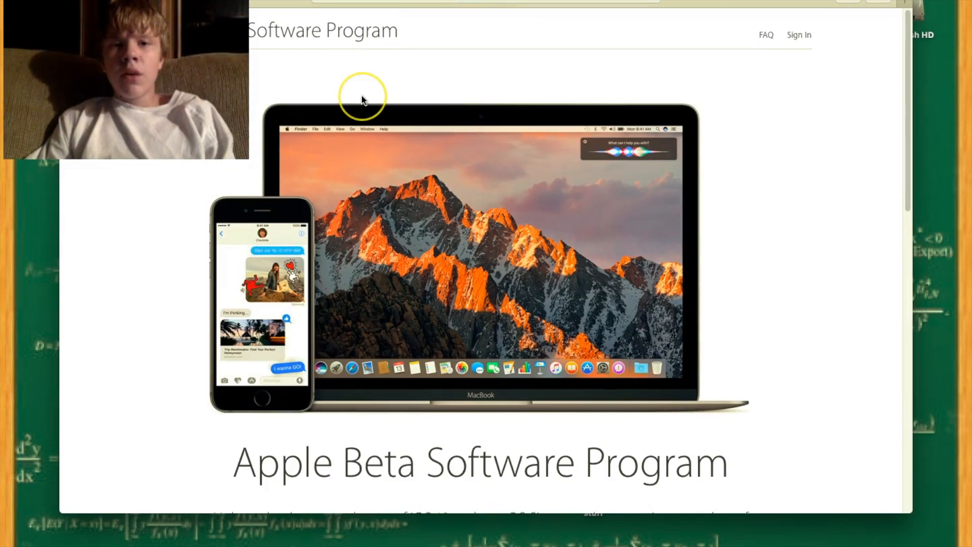
{"action": "scroll", "scroll_direction": "down", "scroll_amount": 3}
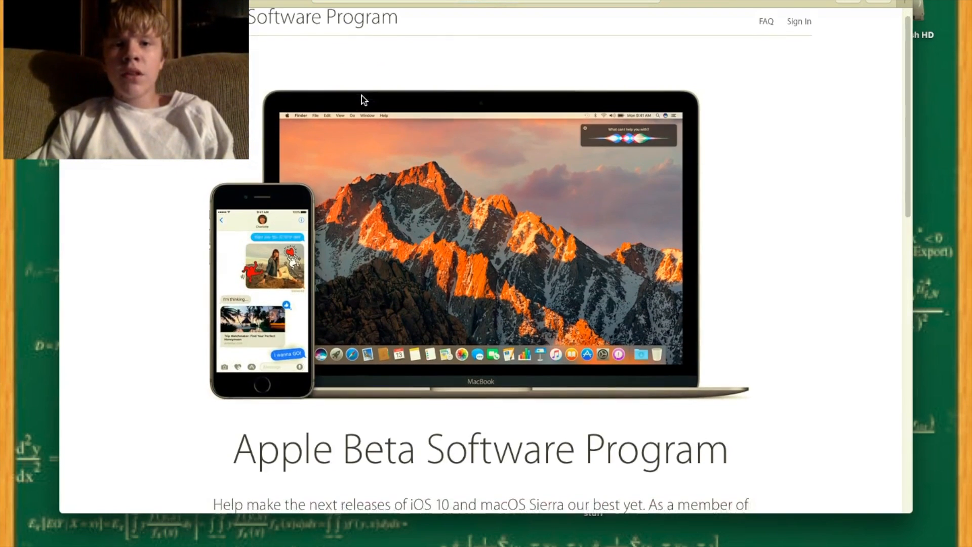
{"action": "scroll", "scroll_direction": "down", "scroll_amount": 3}
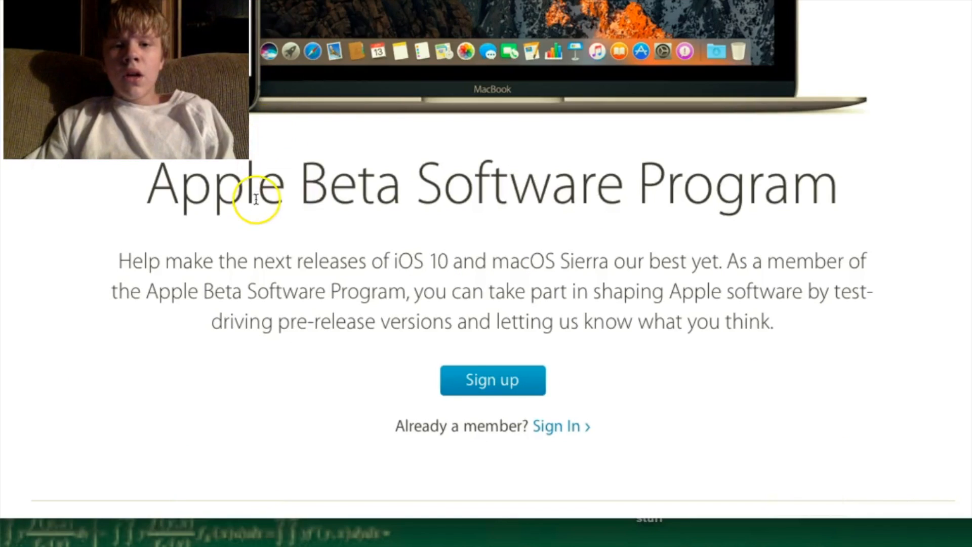
{"action": "mouse_move", "coordinate": [398, 274]}
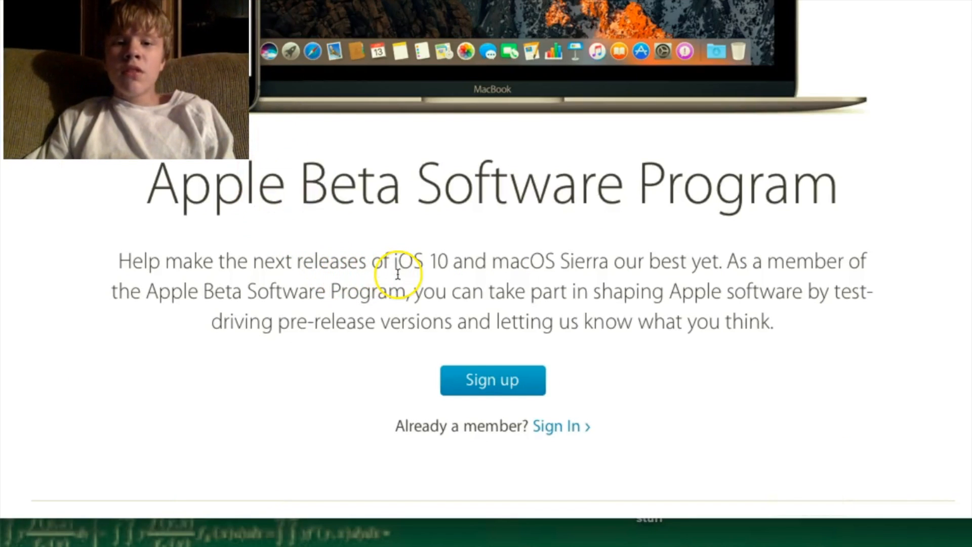
{"action": "mouse_move", "coordinate": [452, 280]}
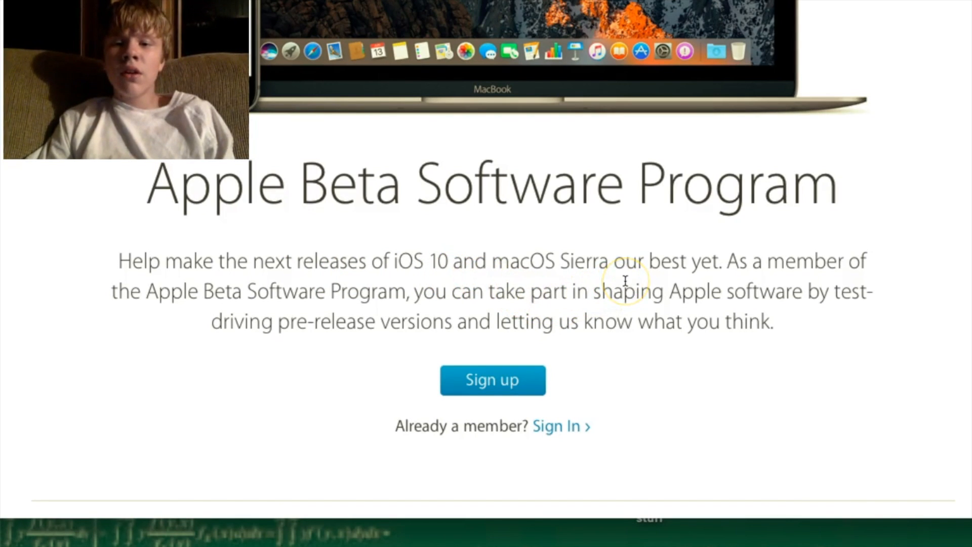
{"action": "mouse_move", "coordinate": [345, 286]}
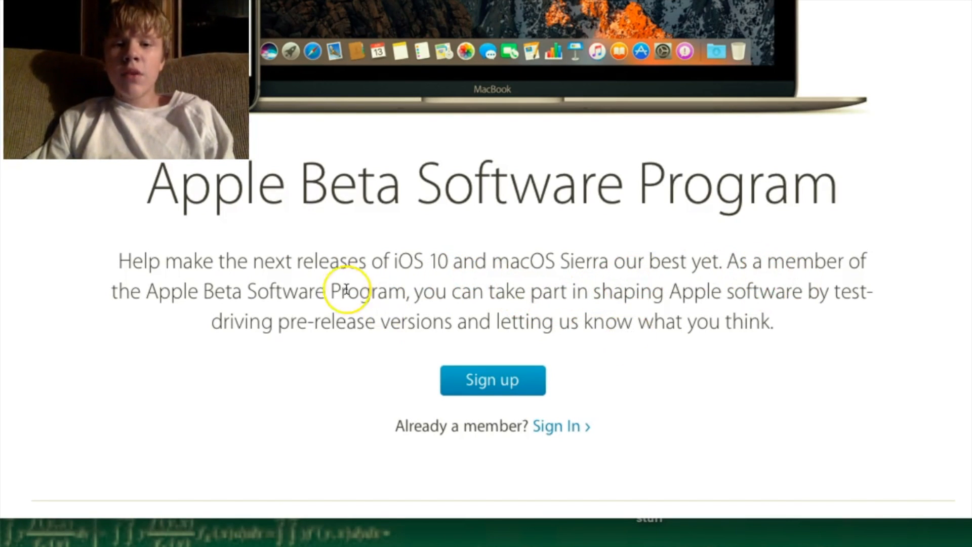
{"action": "mouse_move", "coordinate": [288, 292]}
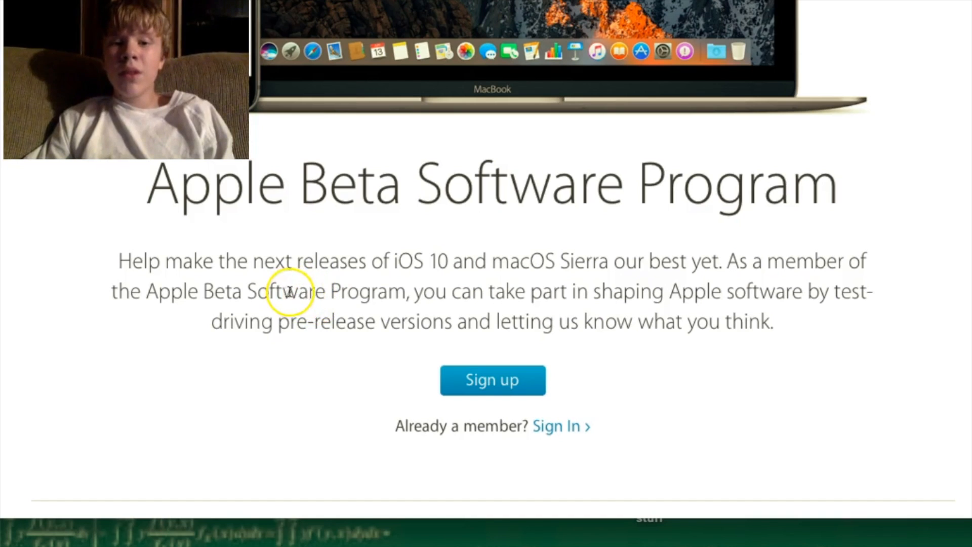
{"action": "mouse_move", "coordinate": [651, 313]}
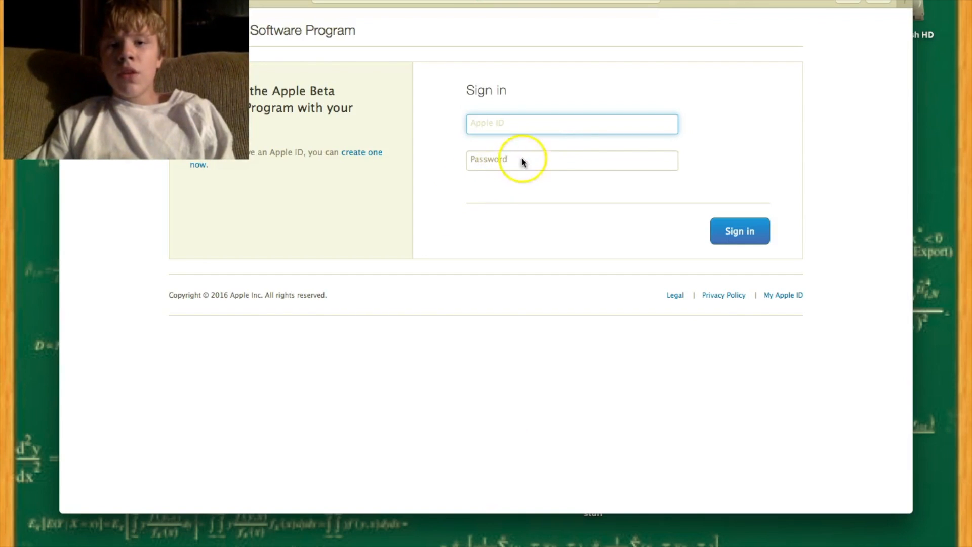
{"action": "mouse_move", "coordinate": [561, 162]}
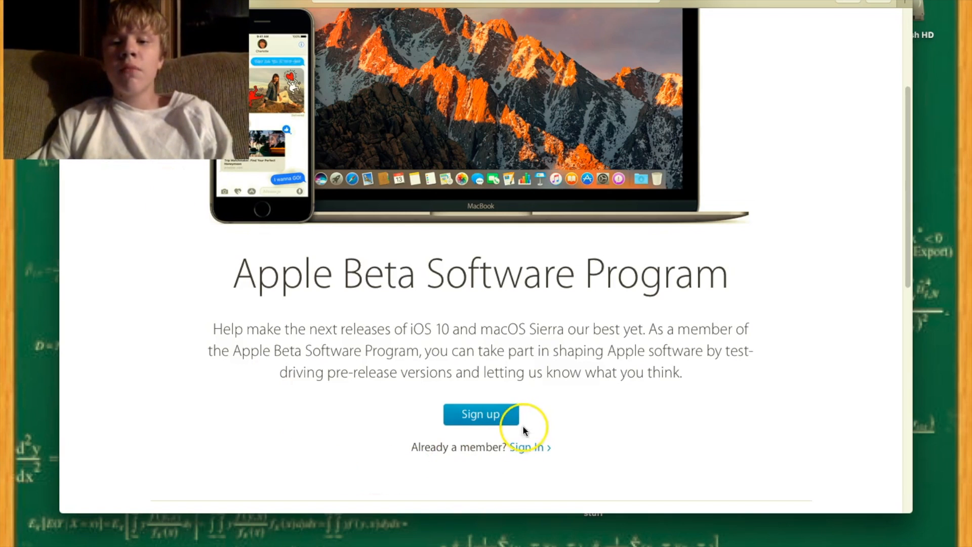
Sign in to the Apple Beta Software Program with the Apple ID to reach the Guide for Public Betas.
{"action": "left_click", "coordinate": [526, 446]}
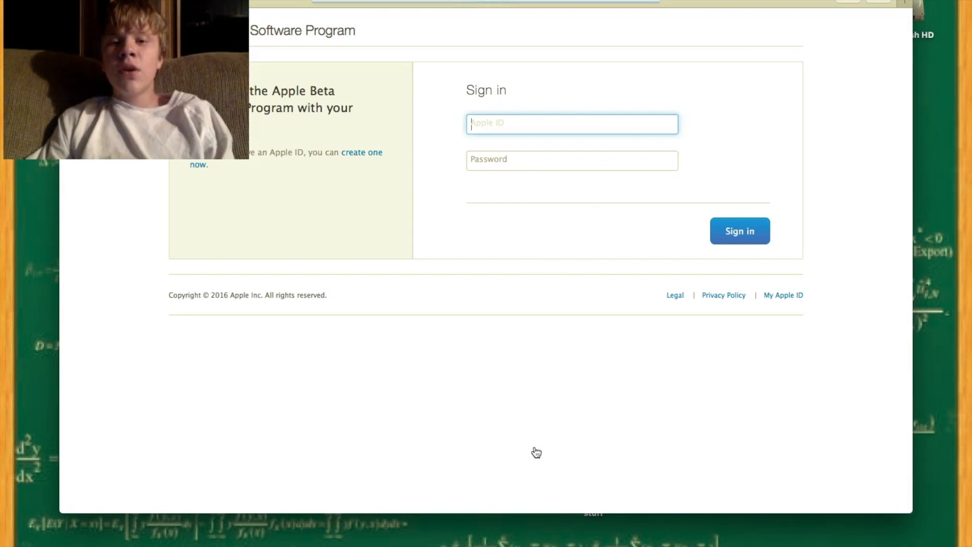
{"action": "left_click", "coordinate": [739, 231]}
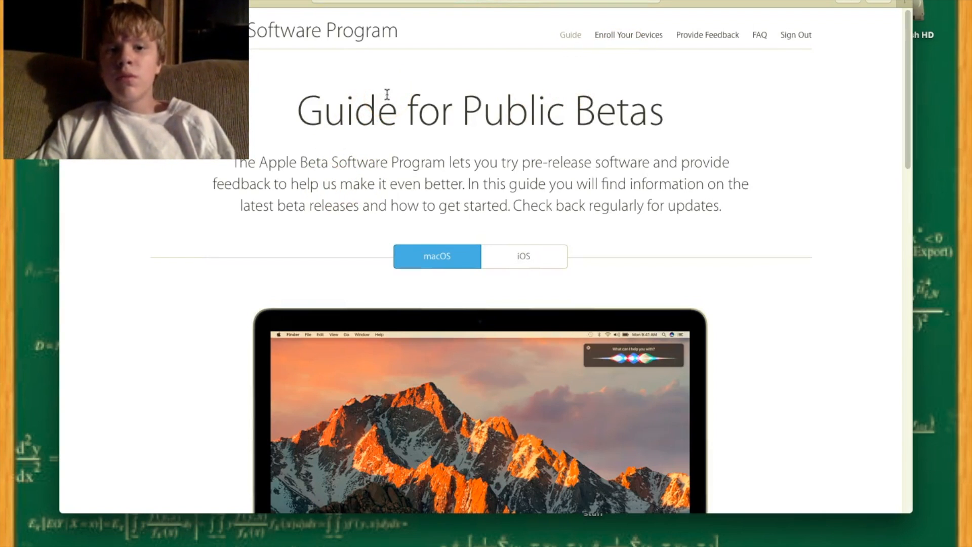
{"action": "scroll", "scroll_direction": "down", "scroll_amount": 3}
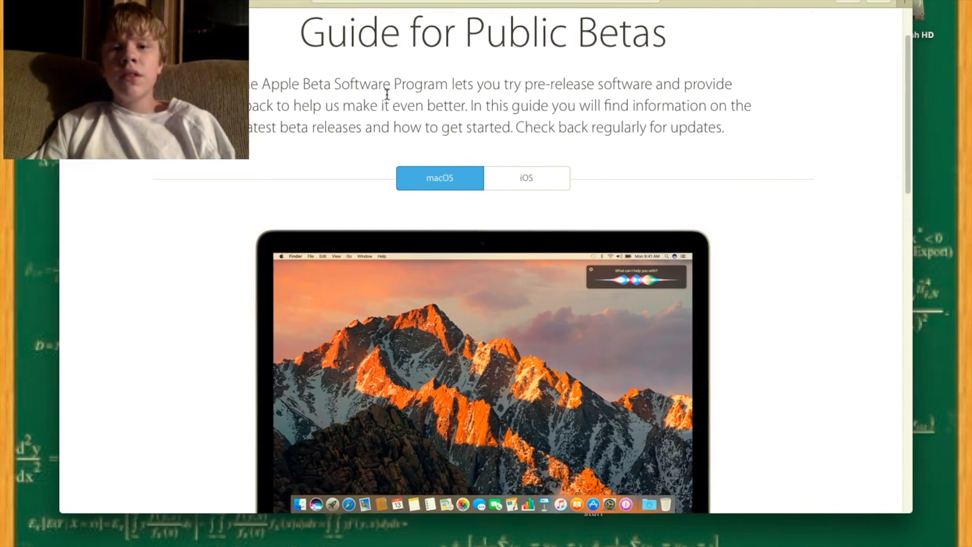
{"action": "scroll", "scroll_direction": "down", "scroll_amount": 3}
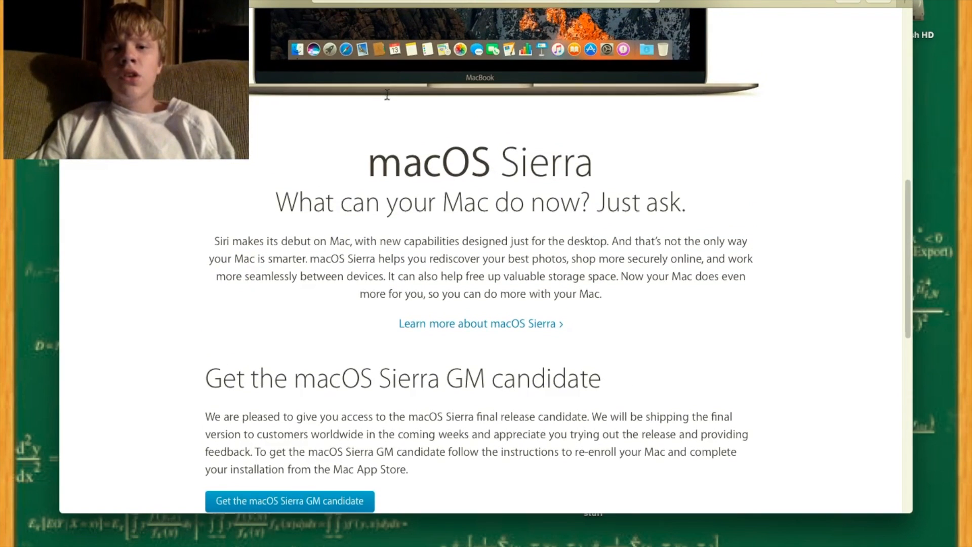
{"action": "scroll", "scroll_direction": "down", "scroll_amount": 3}
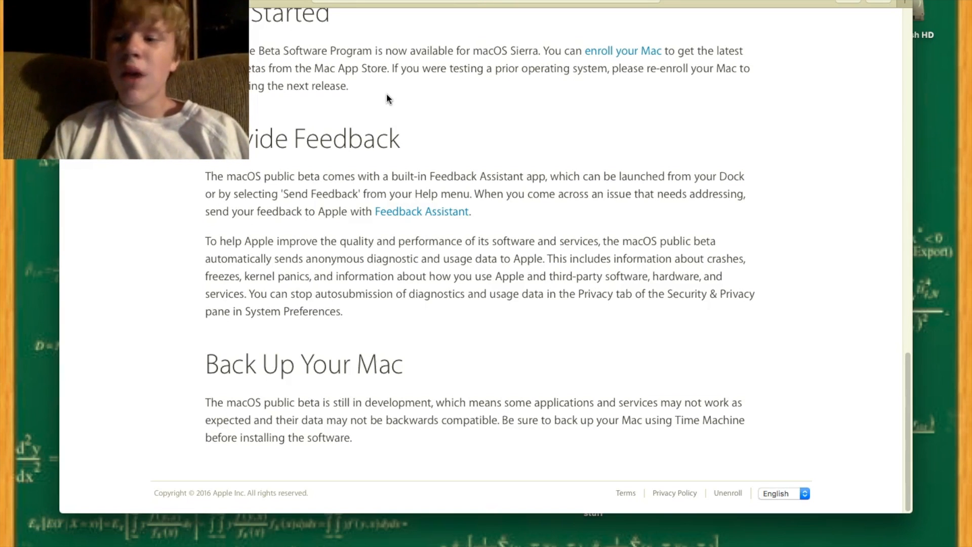
{"action": "scroll", "scroll_direction": "down", "scroll_amount": 3}
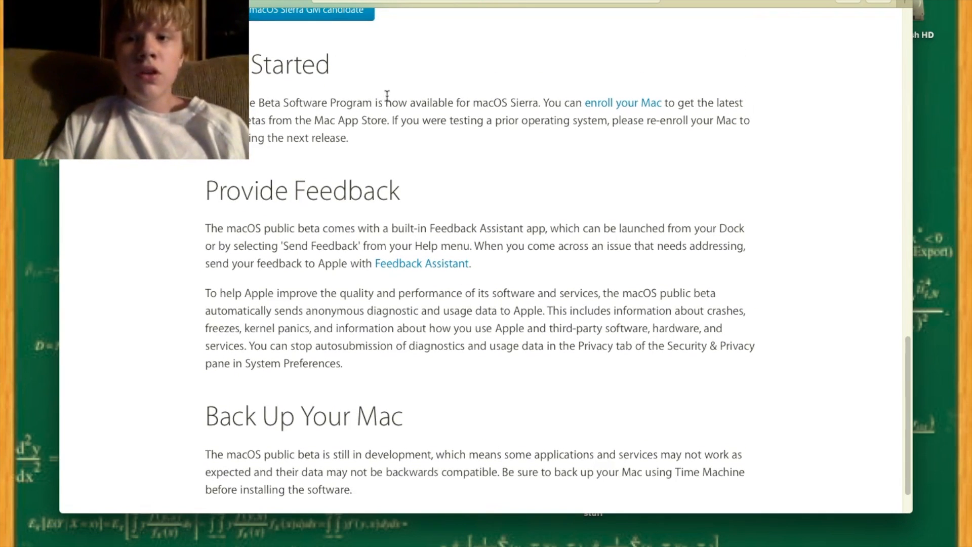
{"action": "mouse_move", "coordinate": [630, 109]}
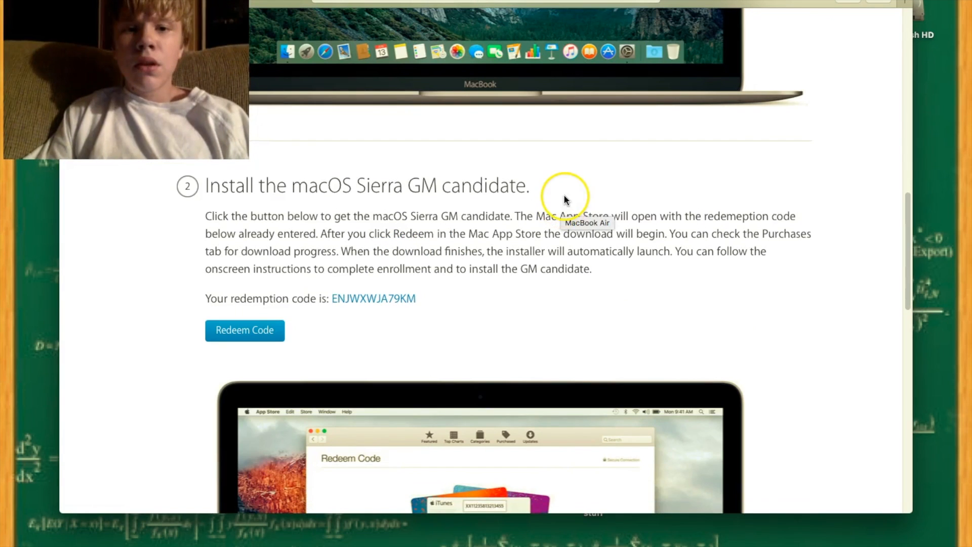
{"action": "mouse_move", "coordinate": [320, 189]}
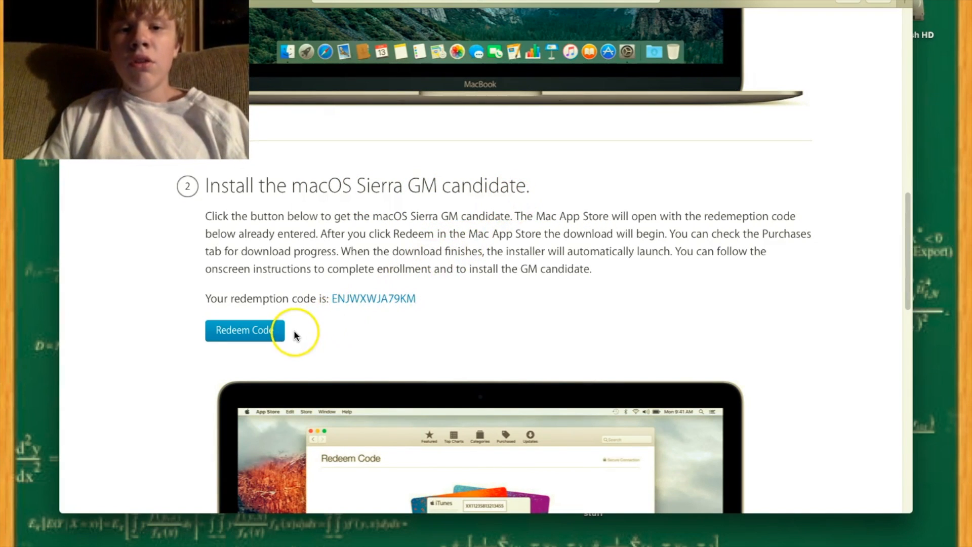
{"action": "mouse_move", "coordinate": [325, 306]}
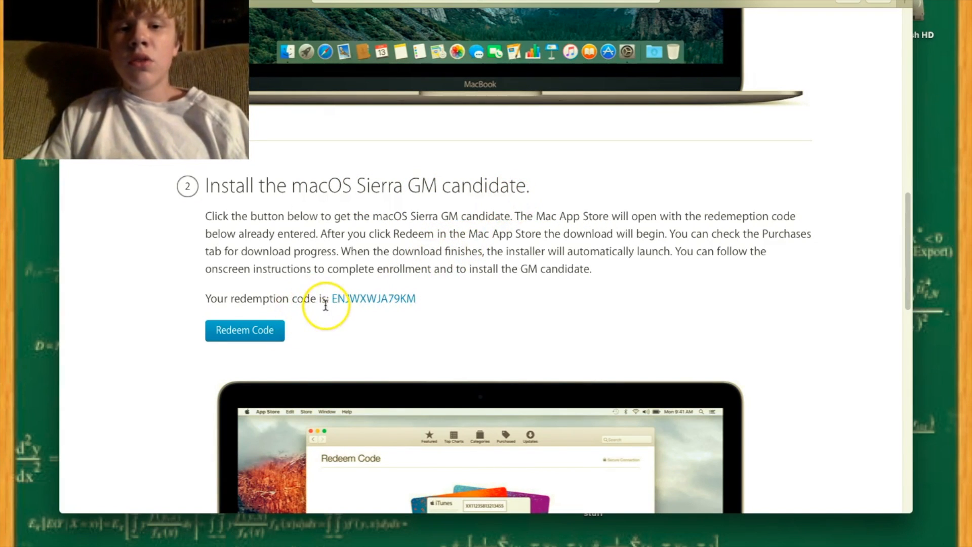
{"action": "mouse_move", "coordinate": [453, 279]}
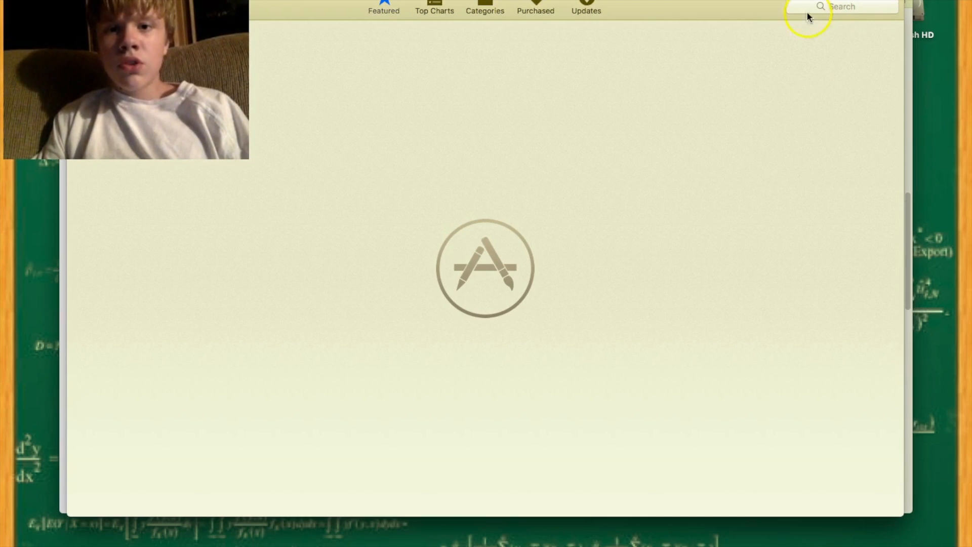
{"action": "mouse_move", "coordinate": [675, 157]}
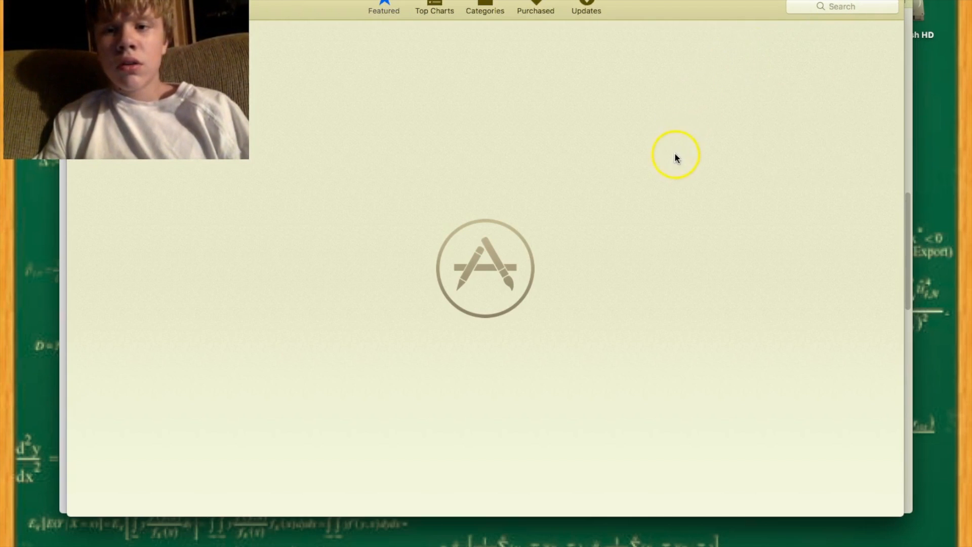
{"action": "mouse_move", "coordinate": [686, 173]}
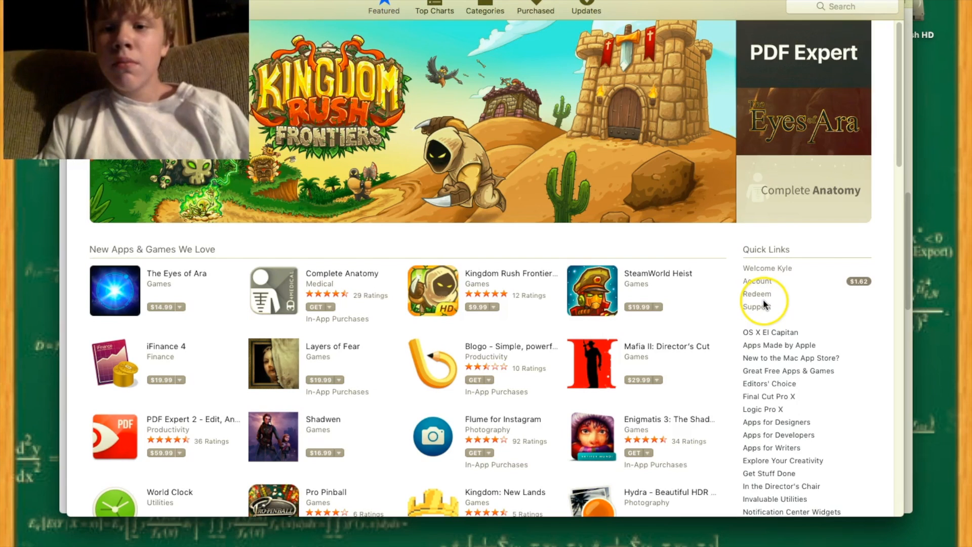
Go to the Redeem Code page from the App Store's Featured tab.
{"action": "left_click", "coordinate": [756, 294]}
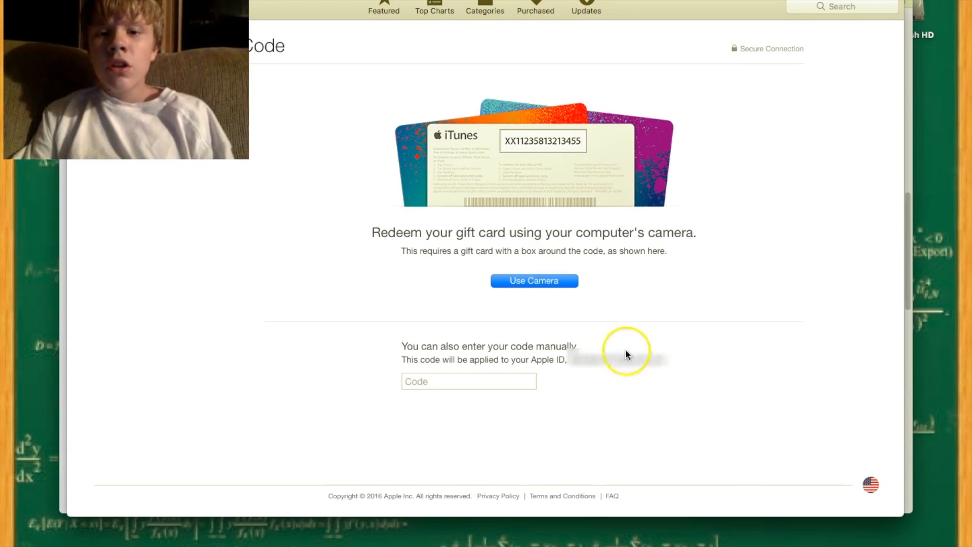
Activate manual entry in the Code field on the Redeem Code page.
{"action": "left_click", "coordinate": [467, 381]}
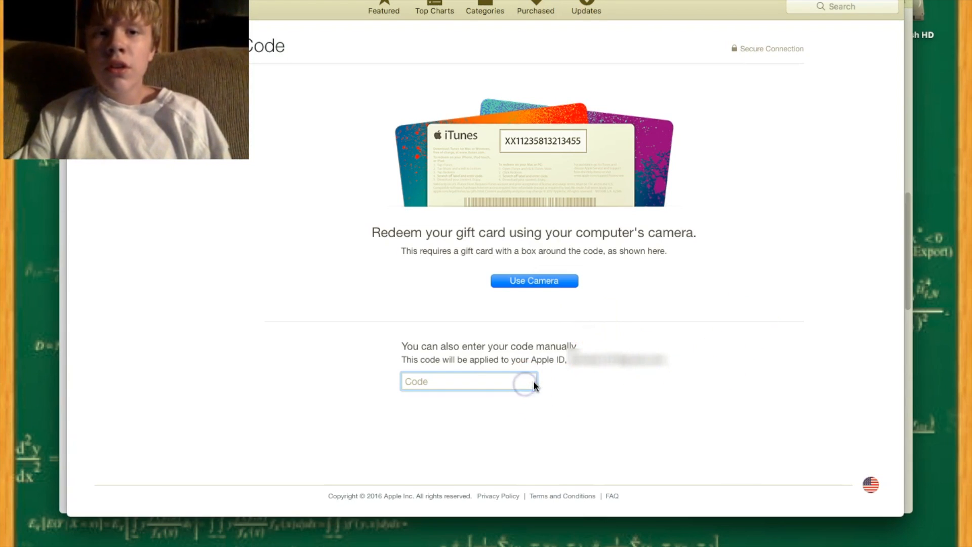
{"action": "mouse_move", "coordinate": [434, 201]}
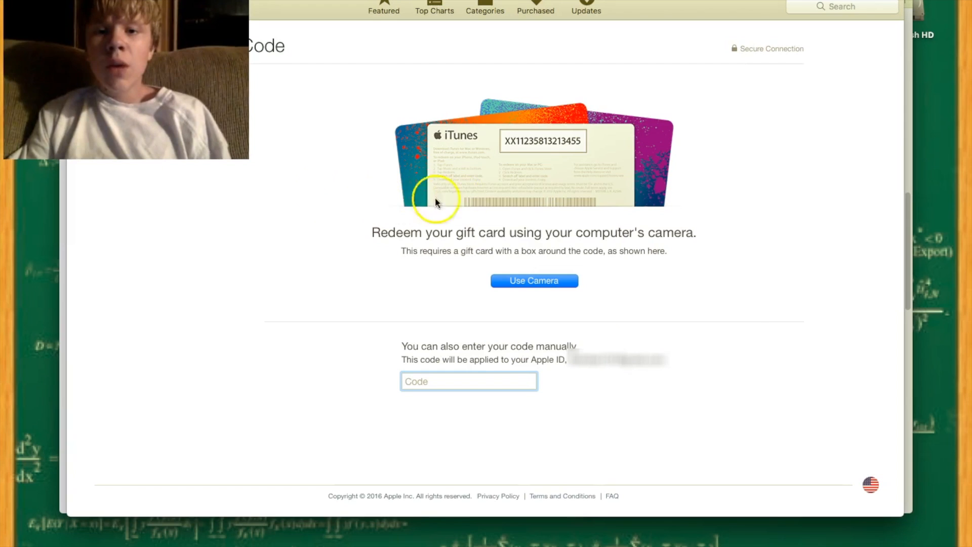
{"action": "mouse_move", "coordinate": [592, 110]}
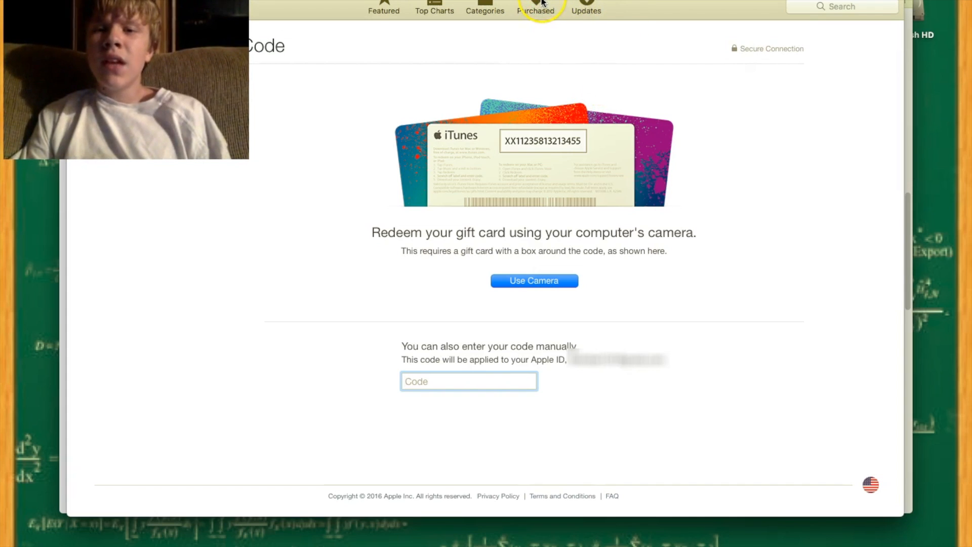
{"action": "left_click", "coordinate": [468, 381]}
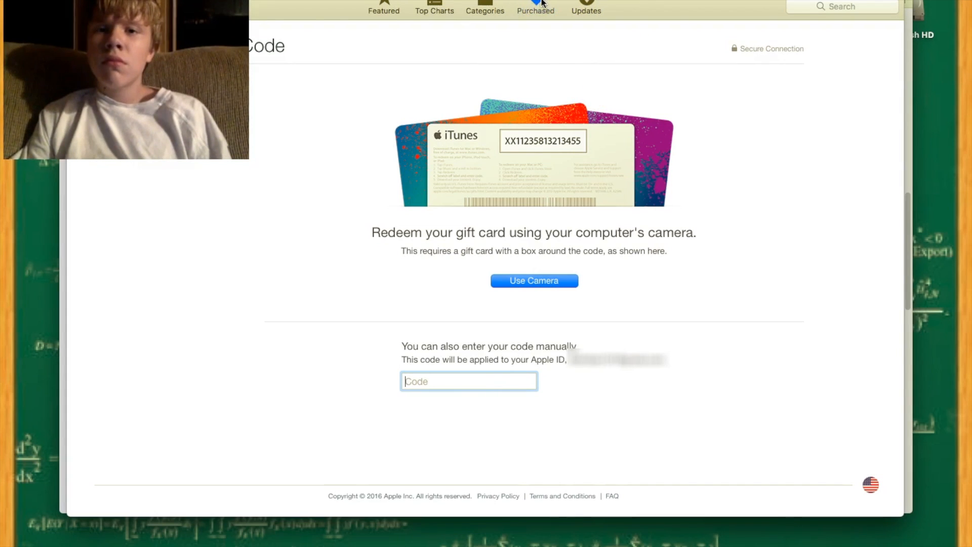